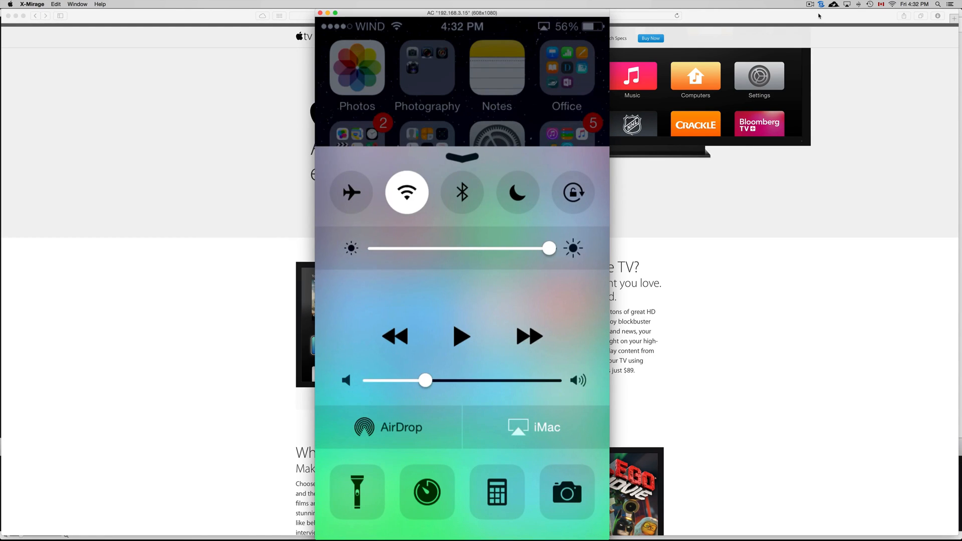
# Swipe Control Center away so the mirrored iPhone's home screen of apps appears.
pyautogui.click(533, 427)
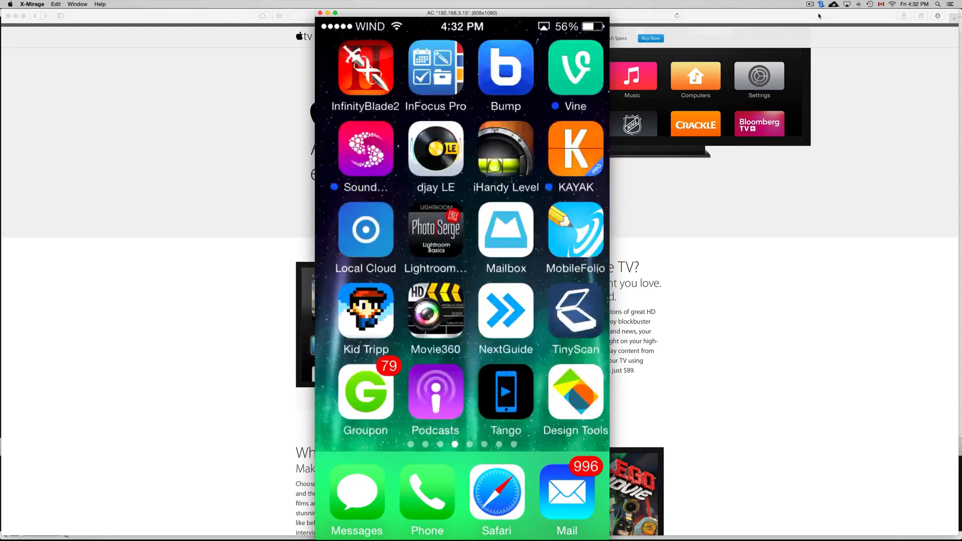
# Page sideways through several iPhone home screens in the mirror window to reveal the installed apps.
pyautogui.hscroll(-3)
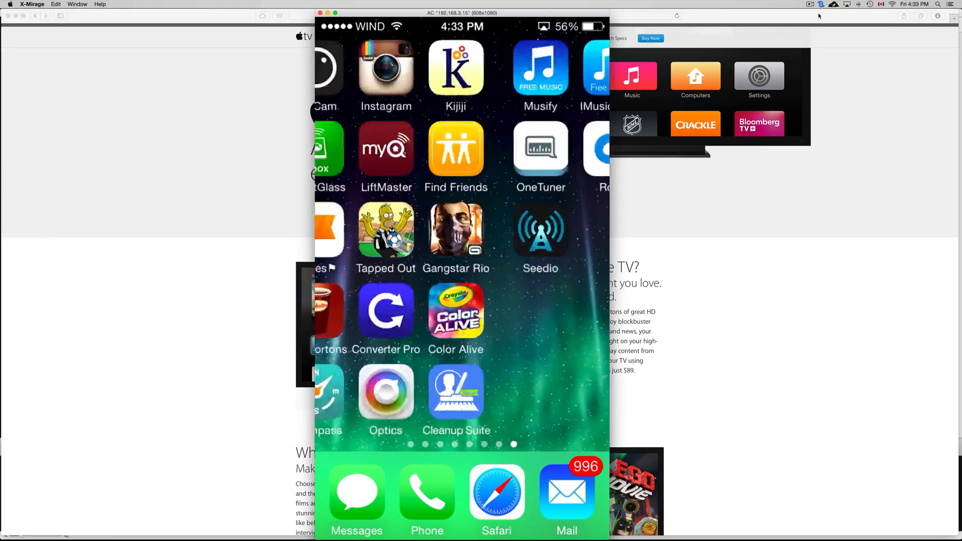
pyautogui.hscroll(-3)
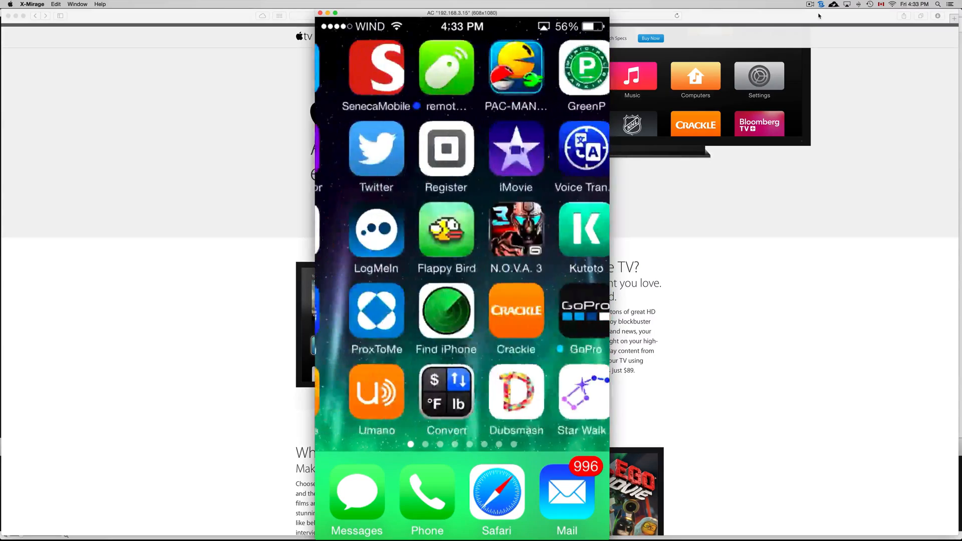
pyautogui.hscroll(-3)
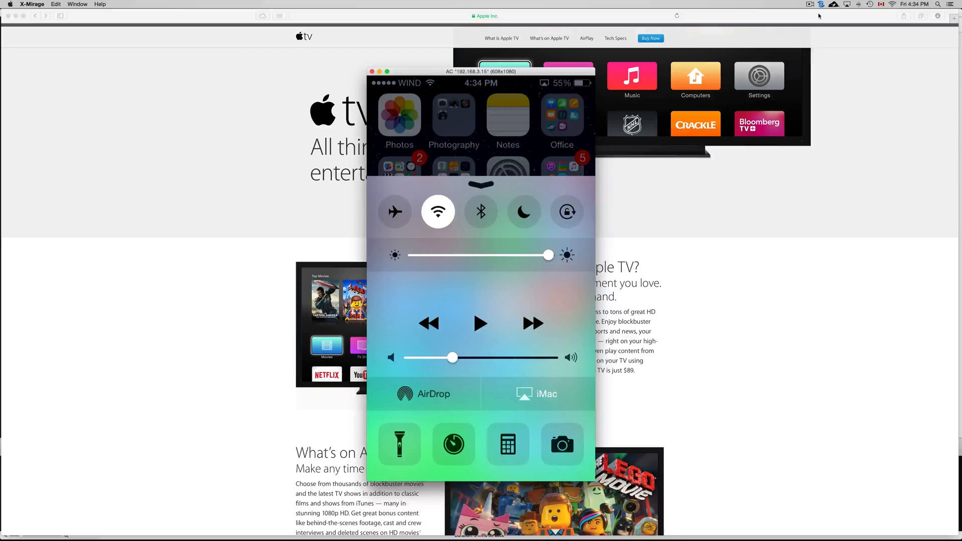
# Switch AirPlay output from iMac back to iPhone, ending mirroring and closing the X-Mirage window.
pyautogui.click(480, 211)
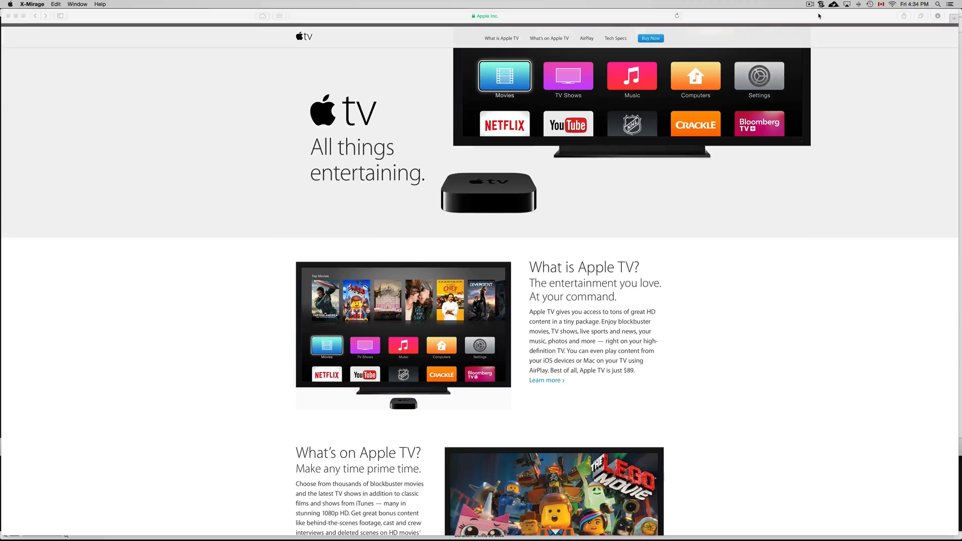
pyautogui.moveTo(19, 268)
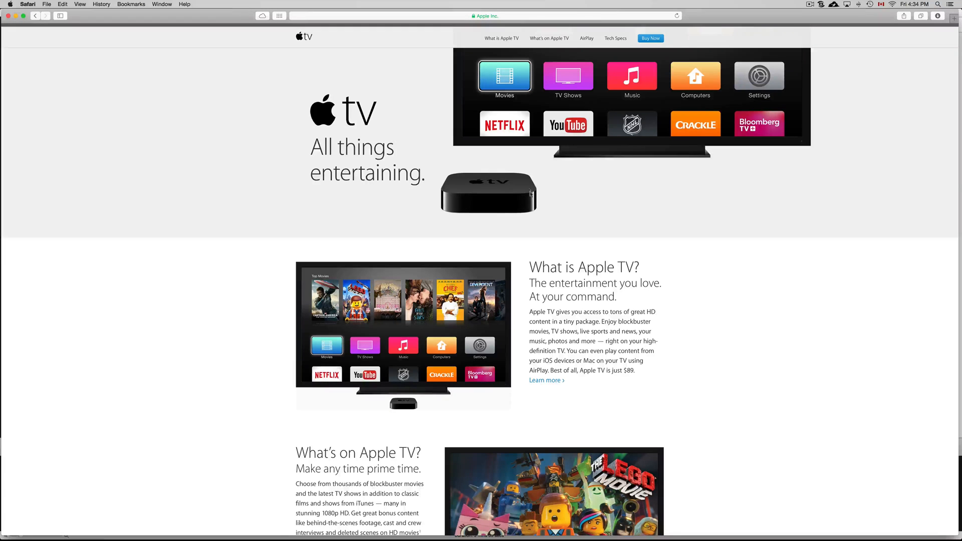
# Scroll the Apple TV product page in Safari down to its AirPlay section.
pyautogui.scroll(3)
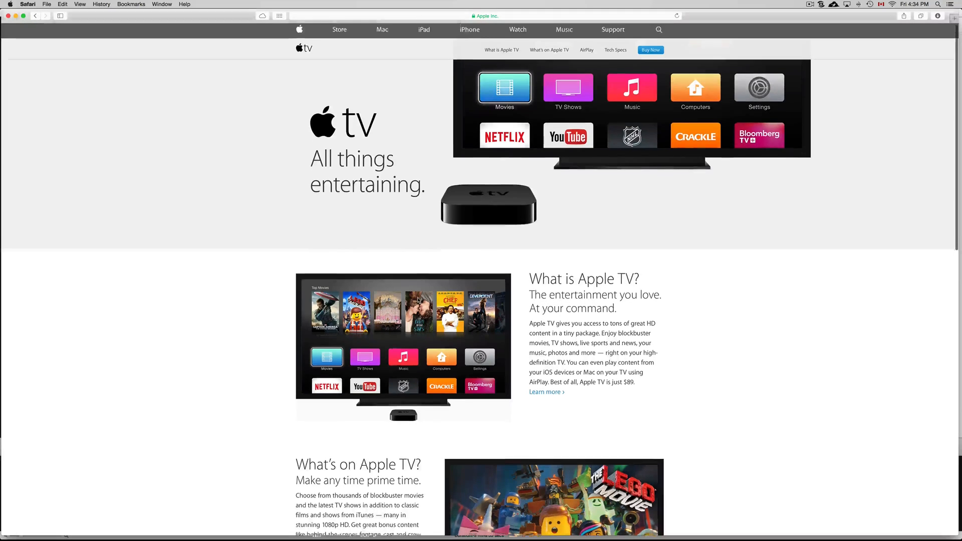
pyautogui.scroll(-3)
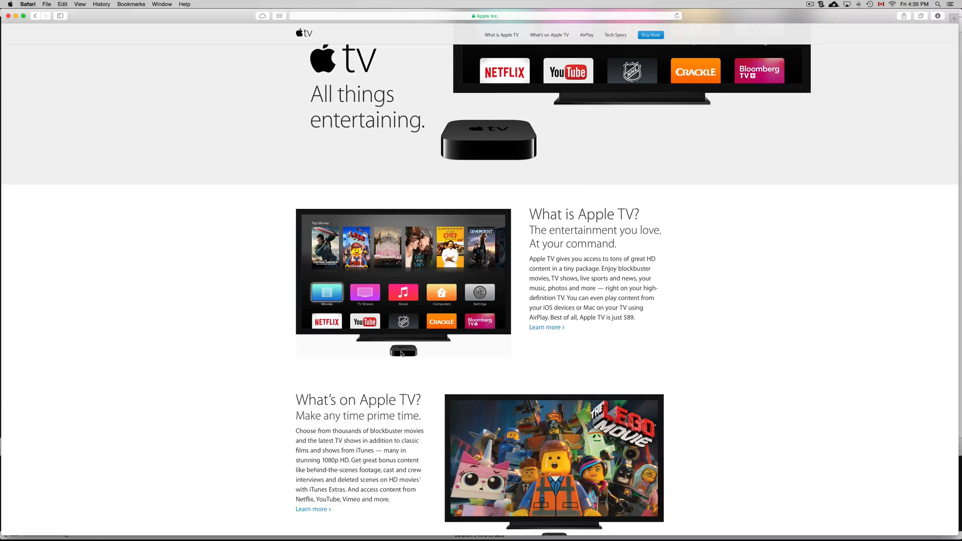
pyautogui.scroll(-3)
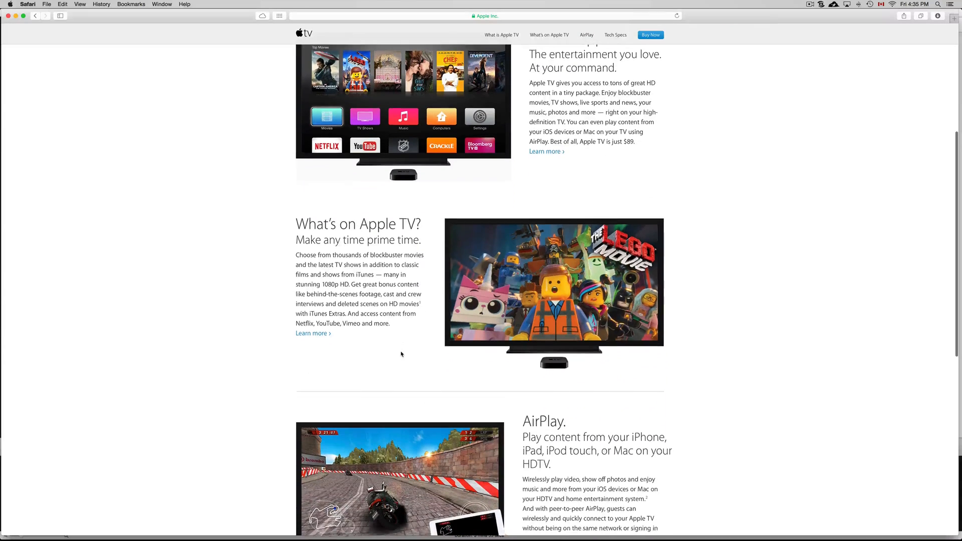
pyautogui.scroll(-3)
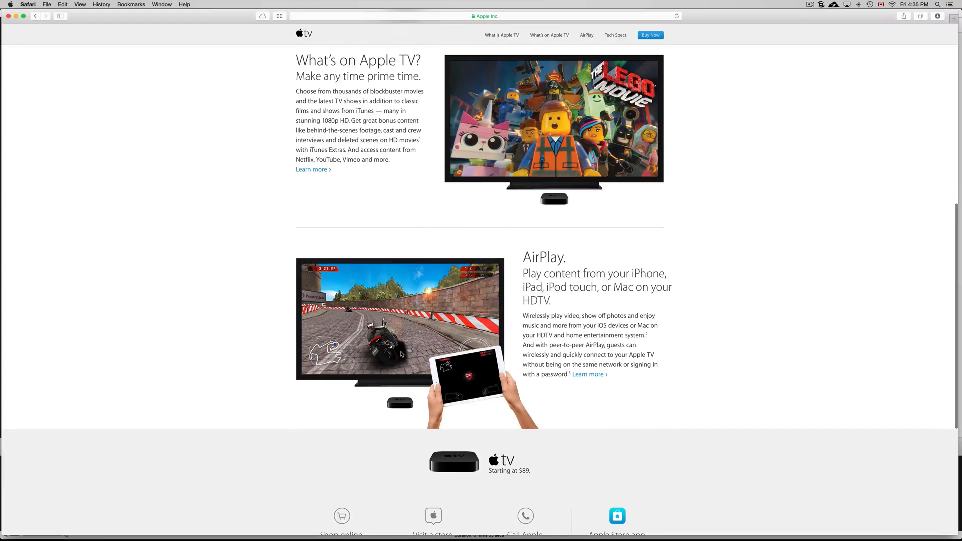